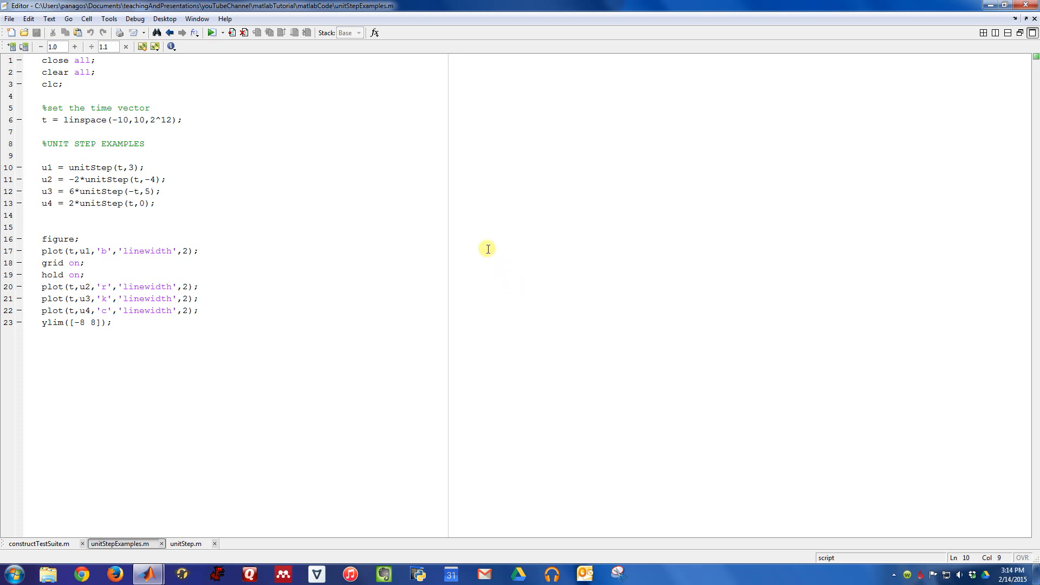
mouse_move(450, 243)
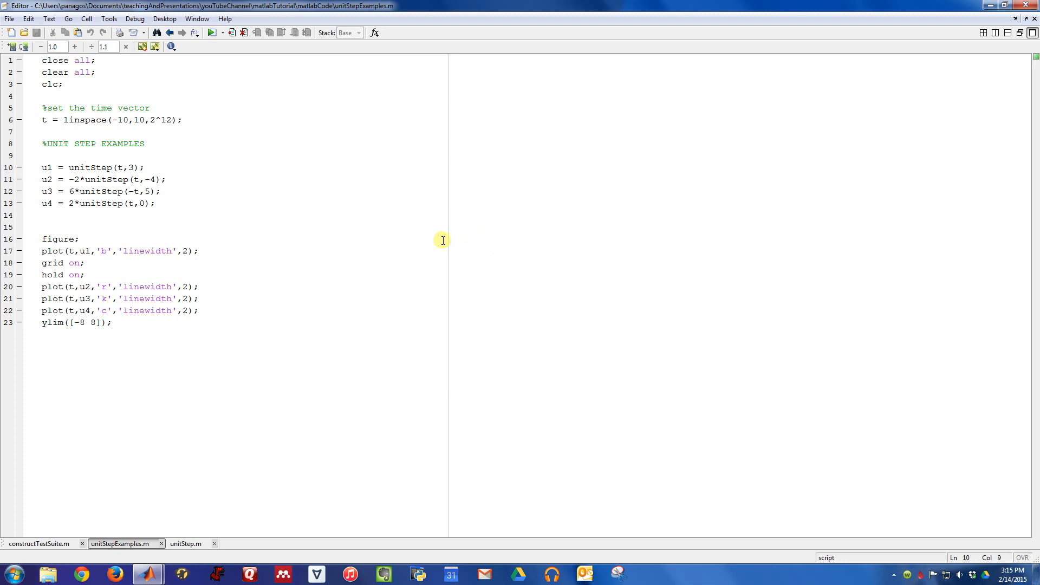
mouse_move(328, 199)
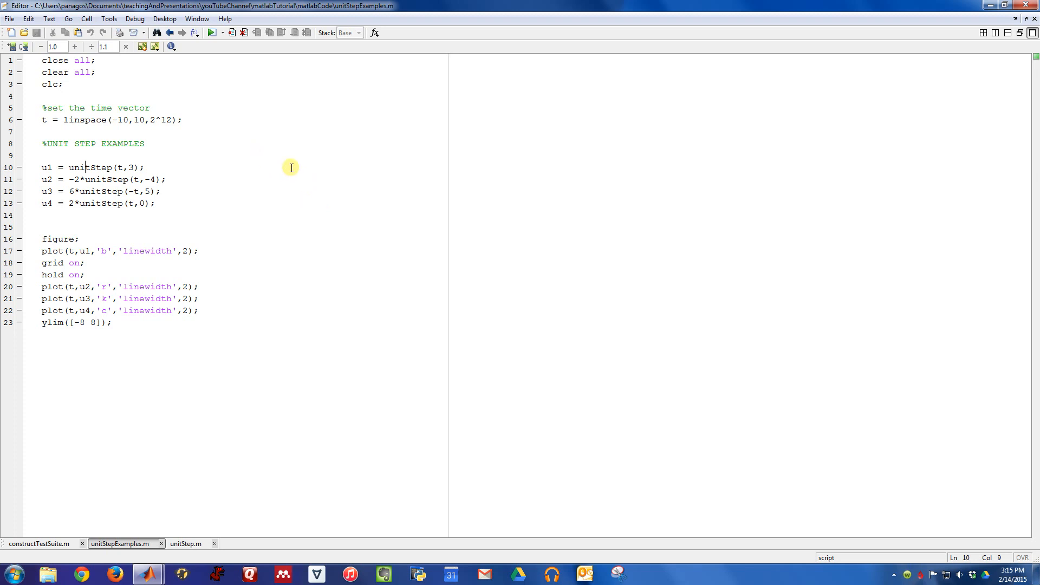
mouse_move(286, 165)
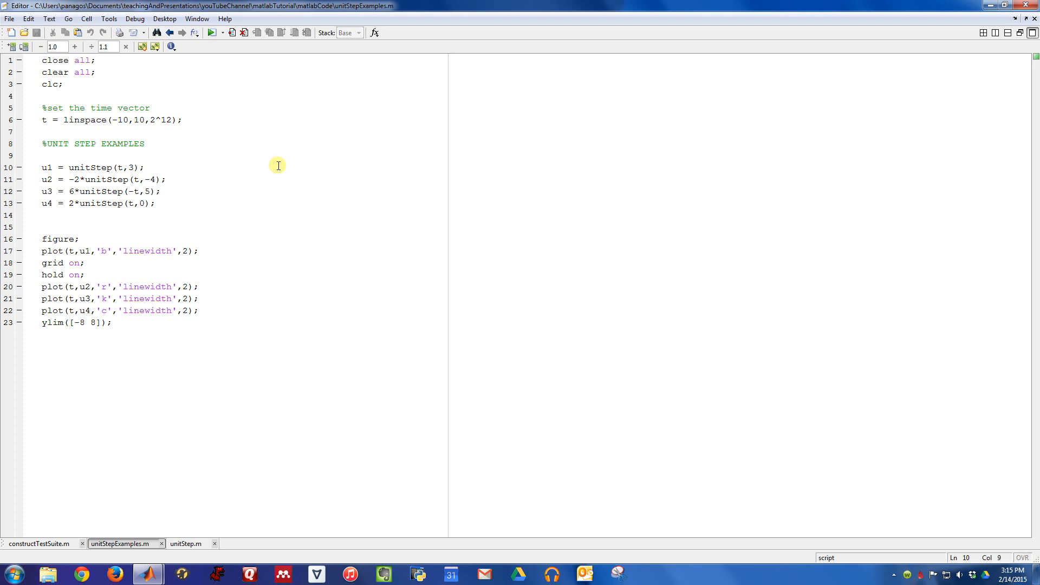
mouse_move(36, 173)
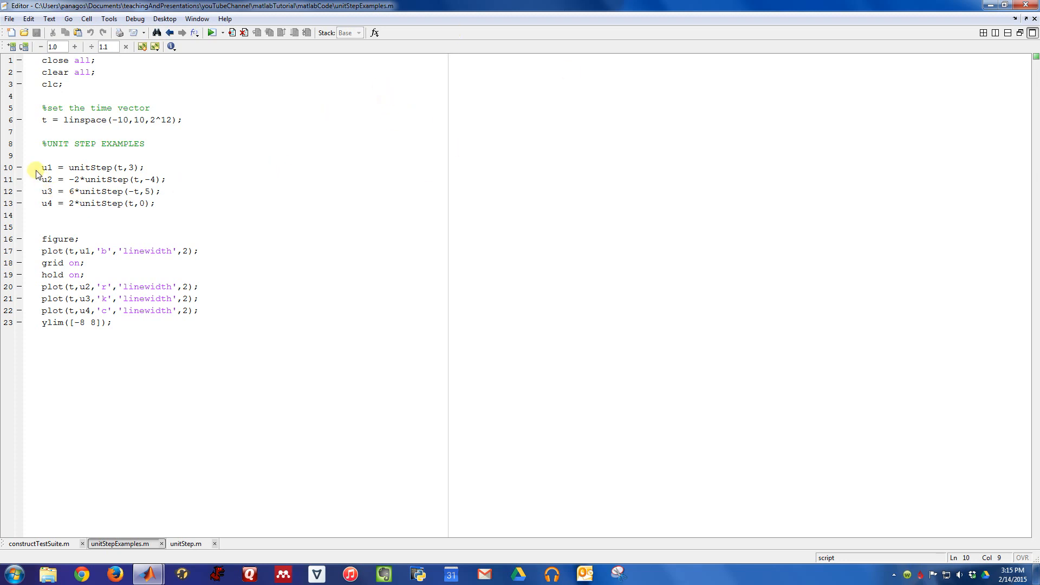
Switch from the unitStepExamples script to the unitStep.m function file
left_click(161, 191)
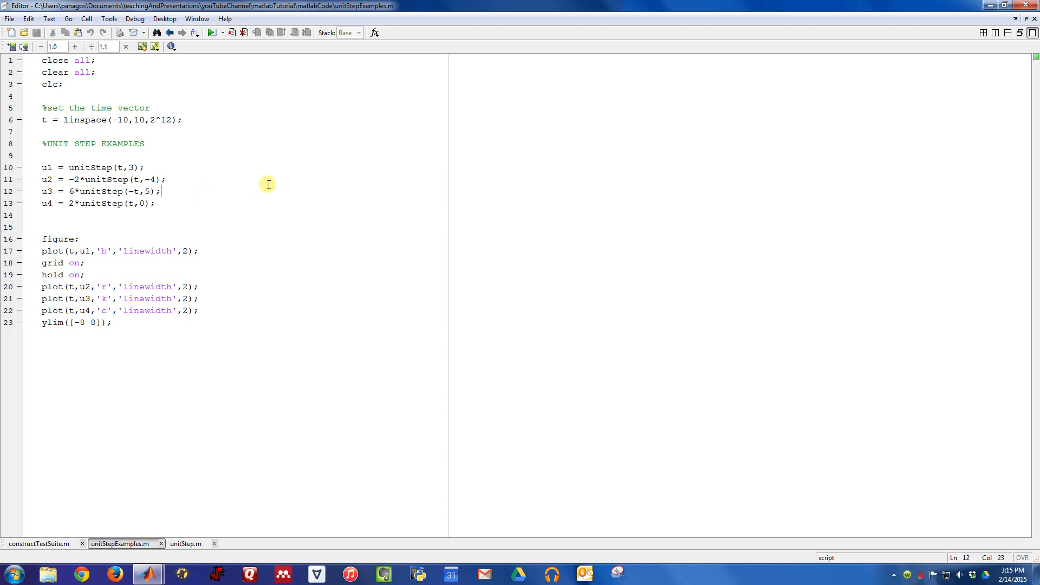
mouse_move(97, 364)
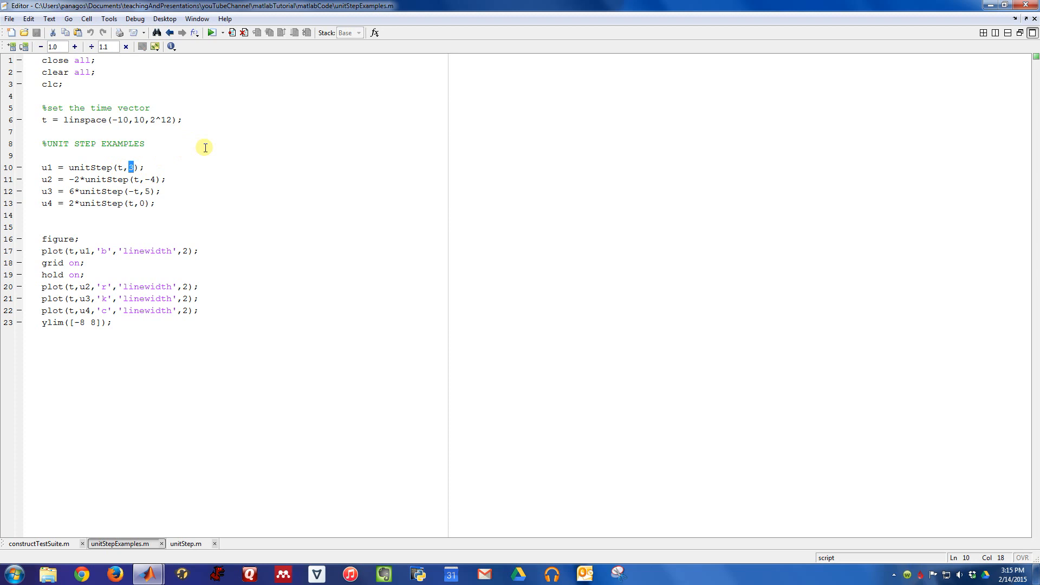
mouse_move(217, 131)
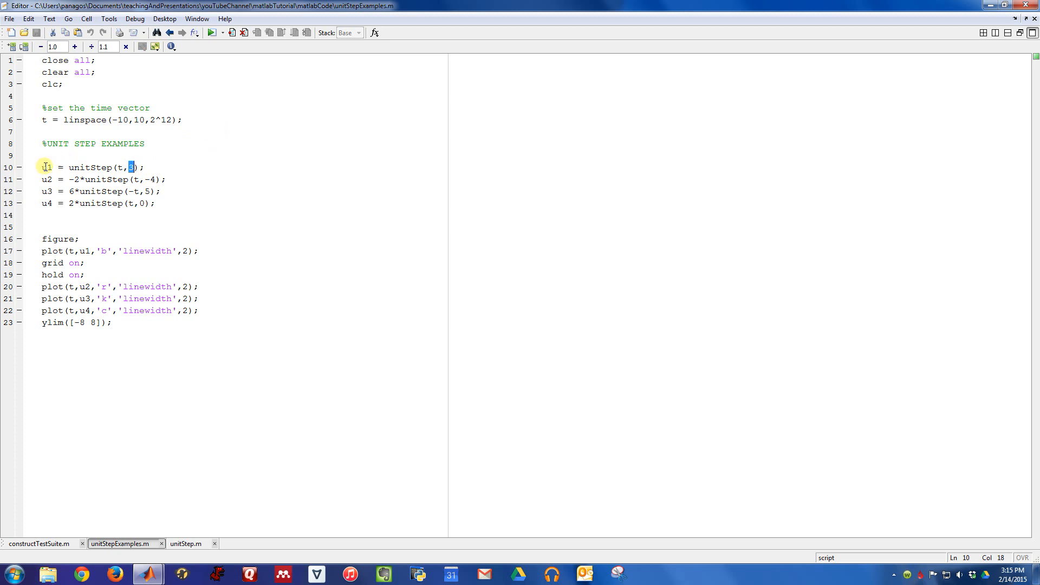
mouse_move(188, 543)
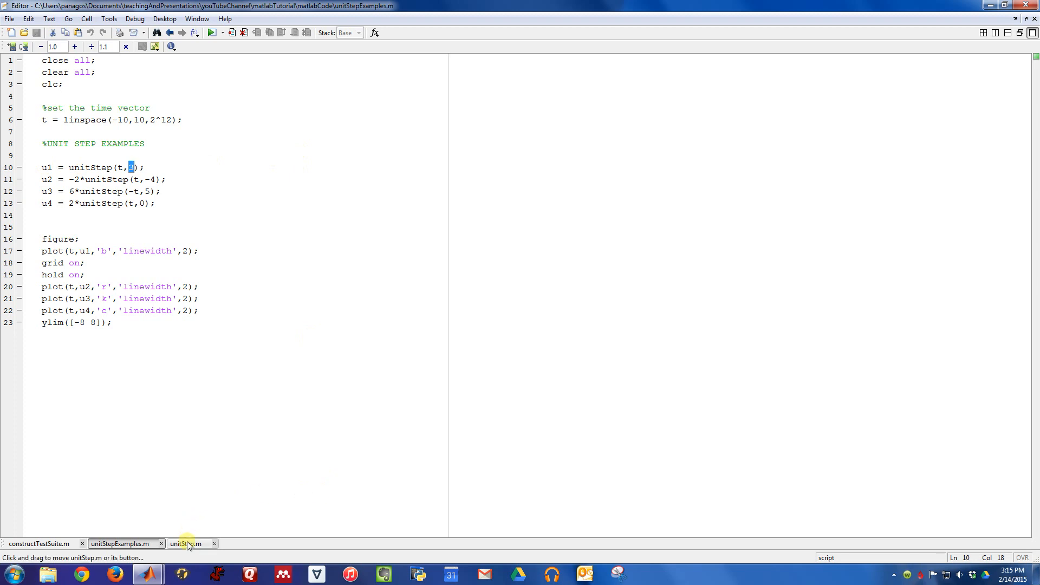
right_click(129, 167)
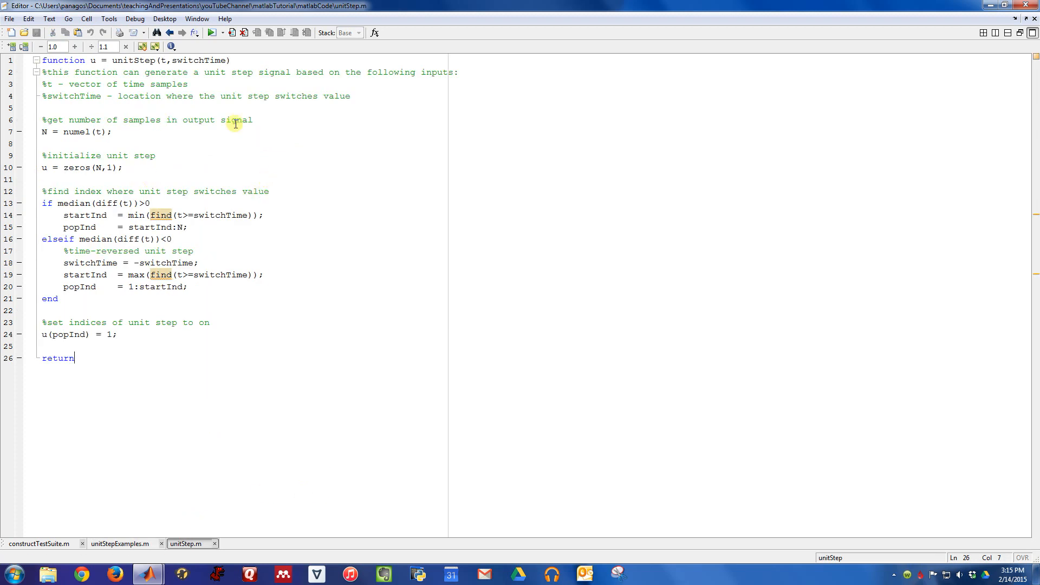
left_click(253, 119)
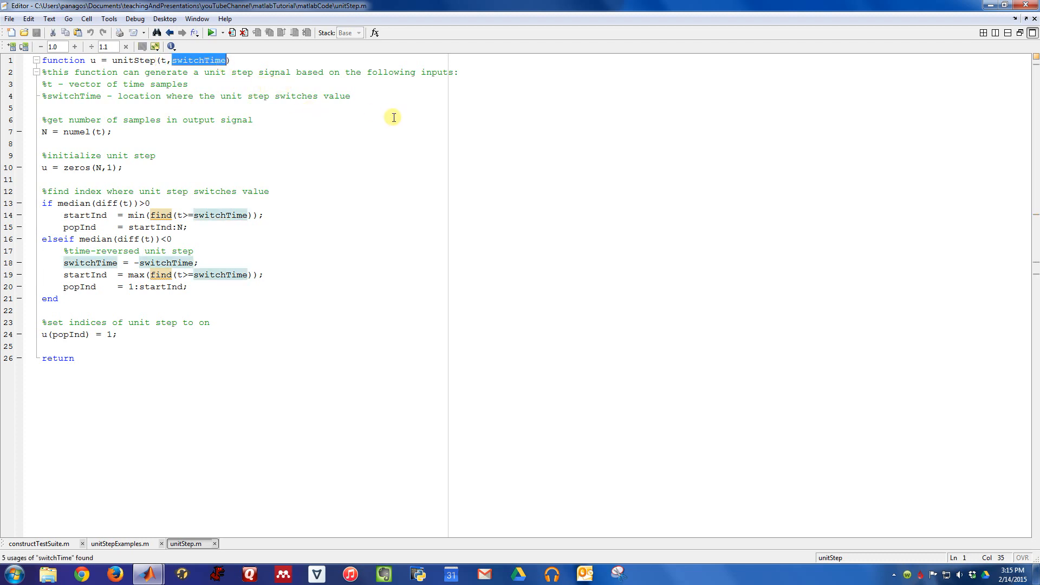
mouse_move(370, 144)
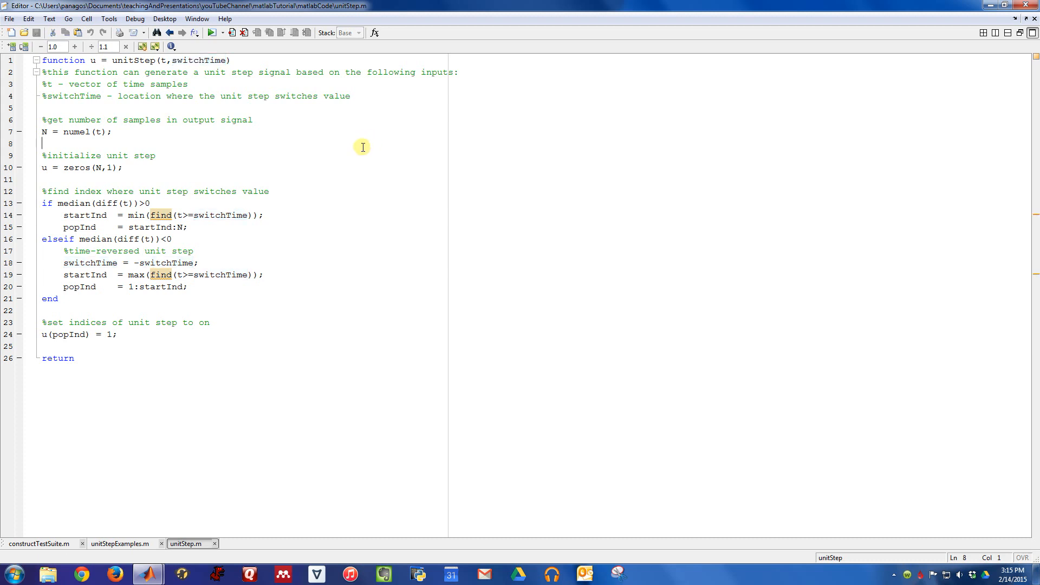
mouse_move(239, 150)
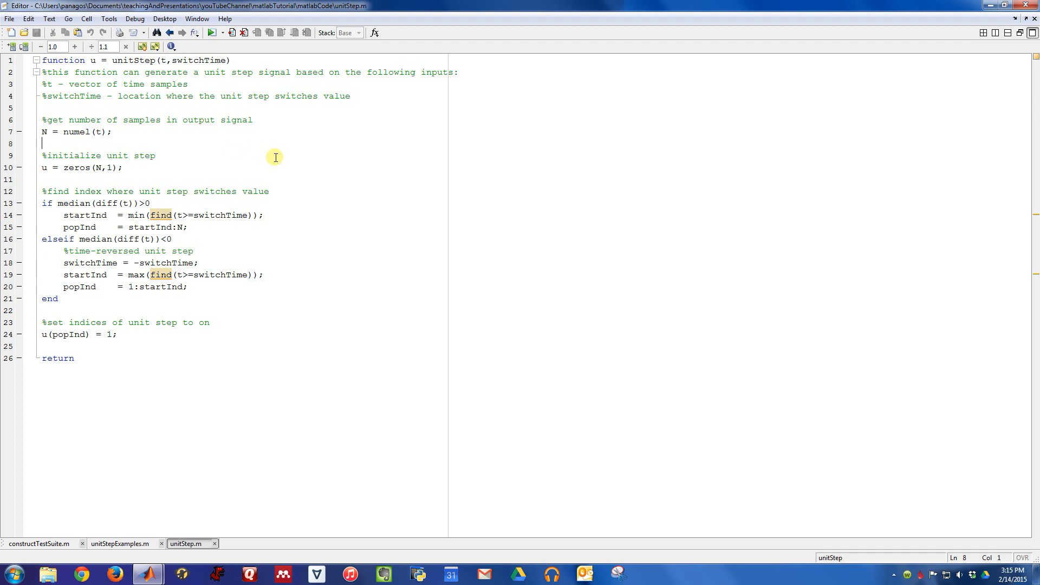
mouse_move(282, 156)
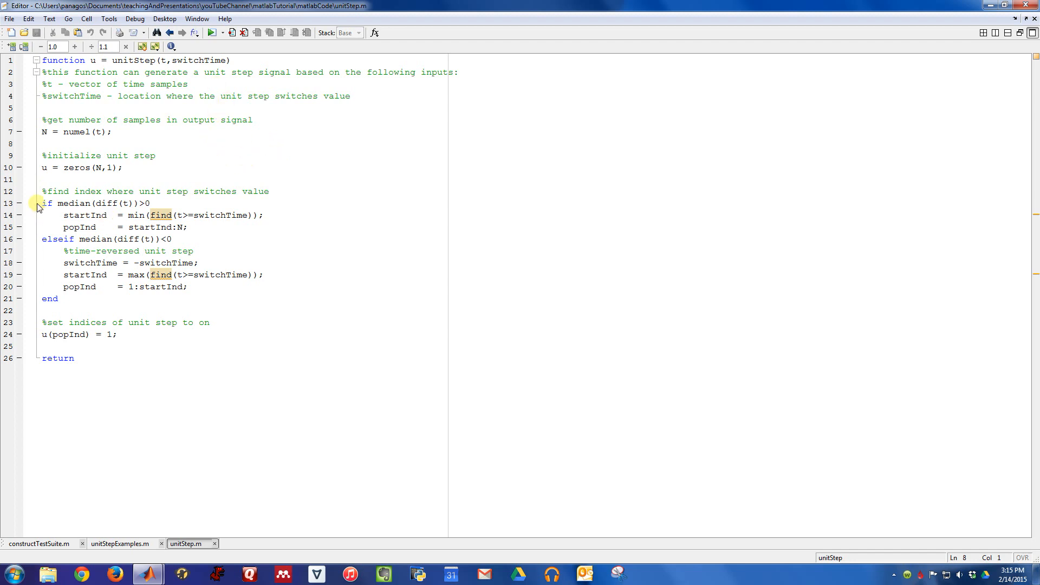
Review the unitStep code handling forward and time-reversed step cases
triple_click(95, 203)
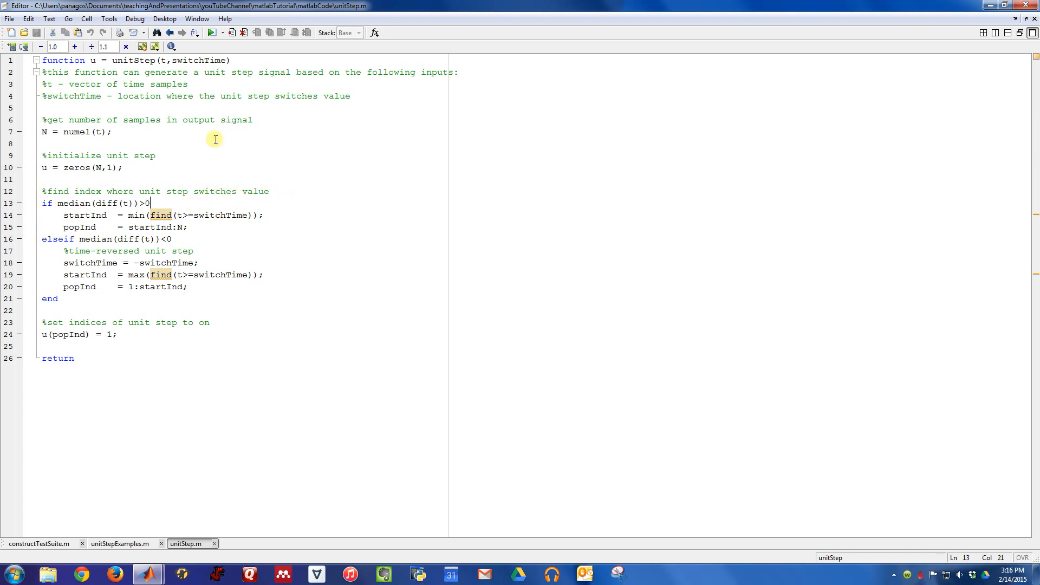
mouse_move(169, 195)
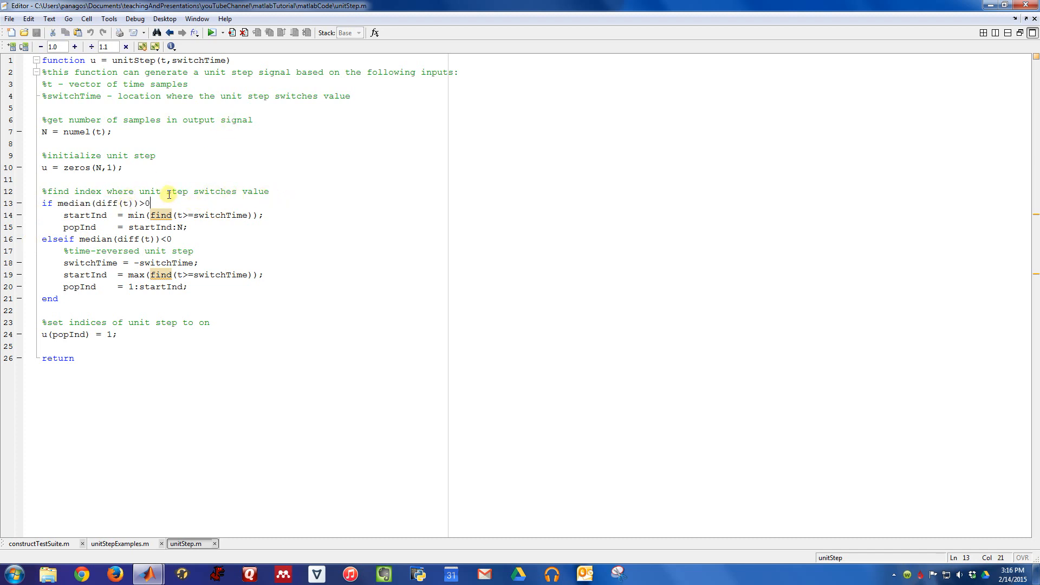
mouse_move(124, 204)
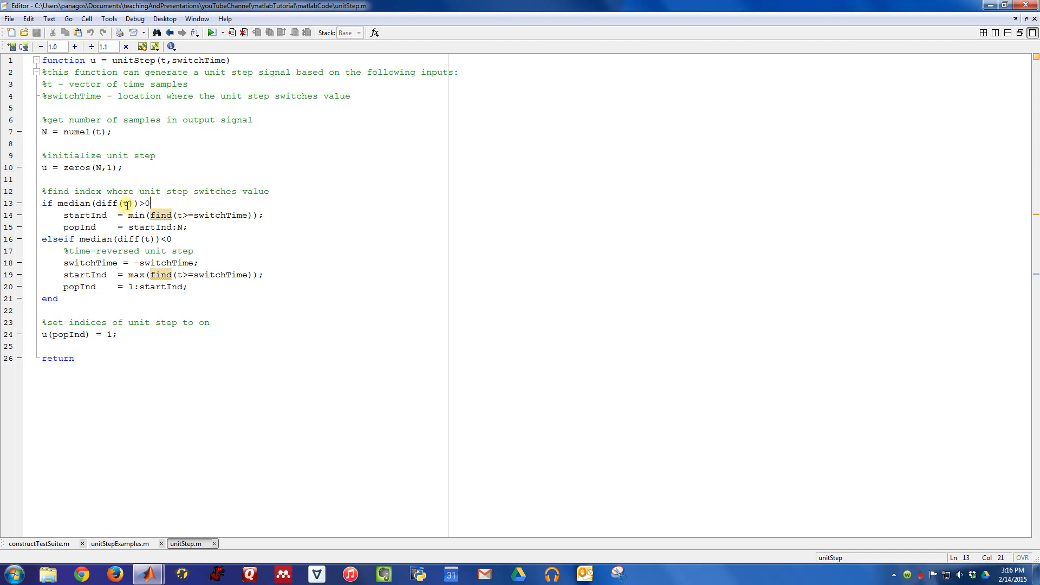
mouse_move(271, 177)
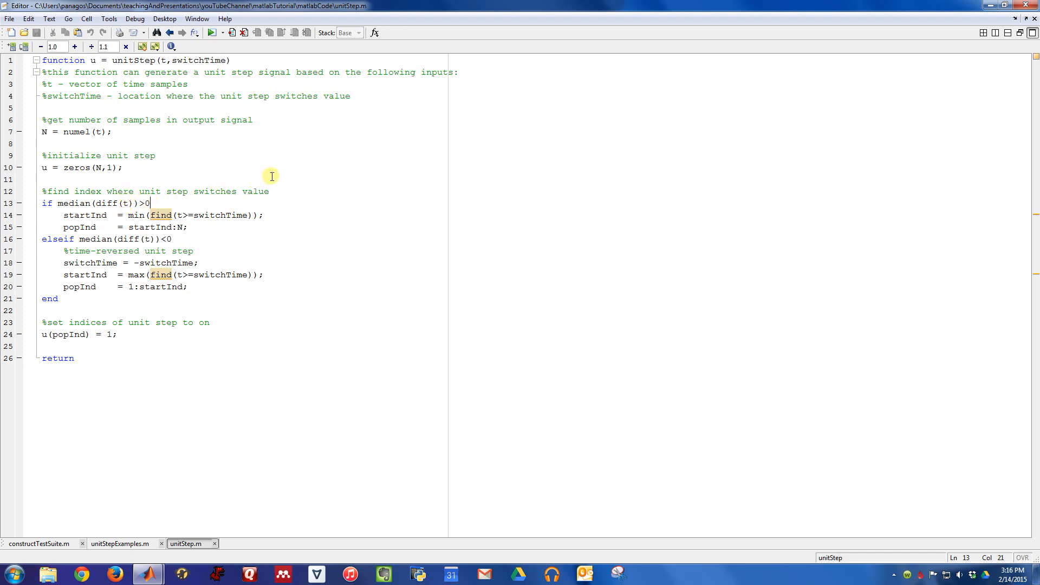
mouse_move(63, 250)
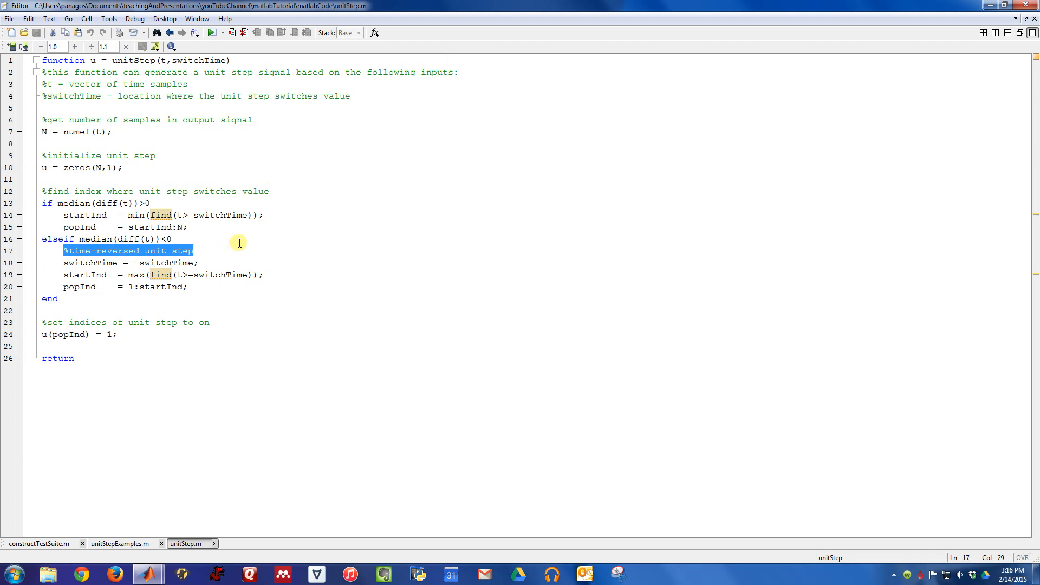
left_click(66, 215)
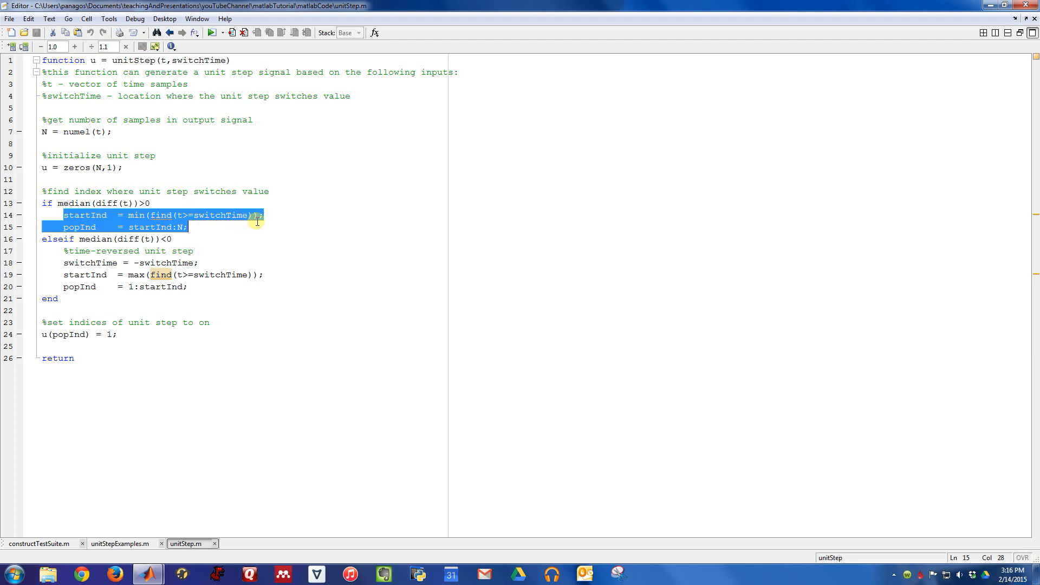
left_click(186, 227)
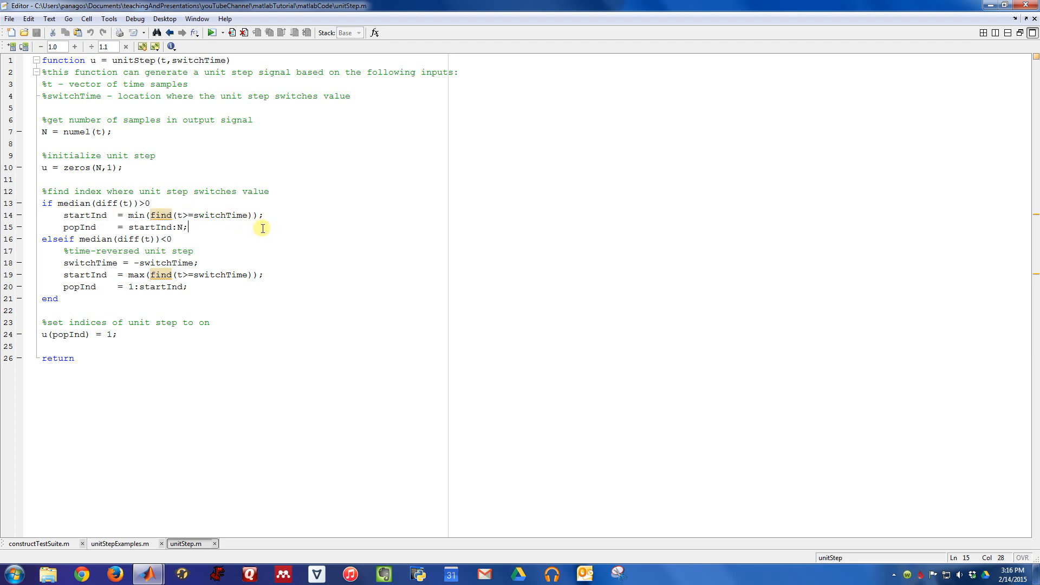
mouse_move(103, 203)
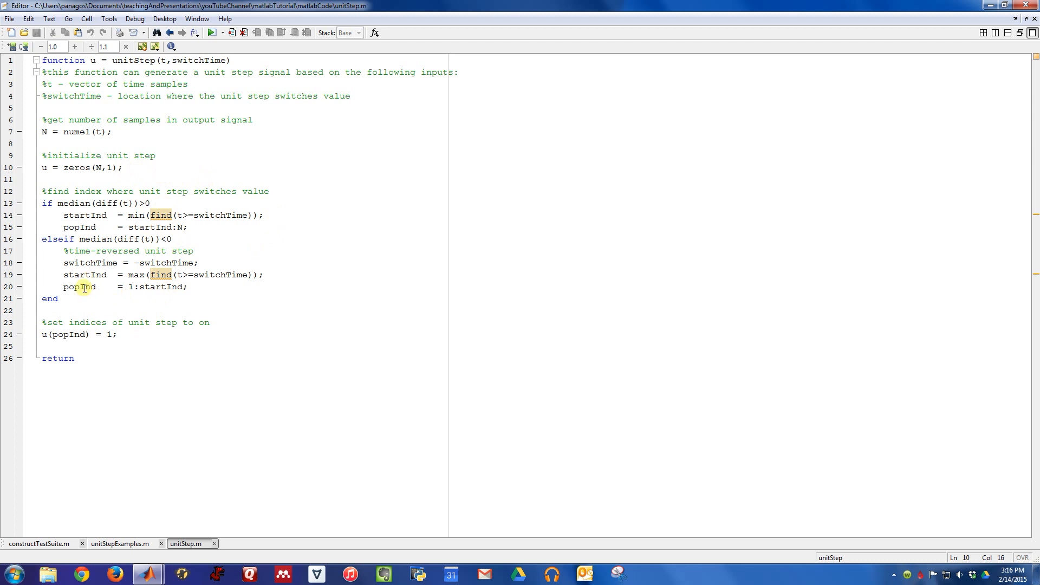
mouse_move(102, 313)
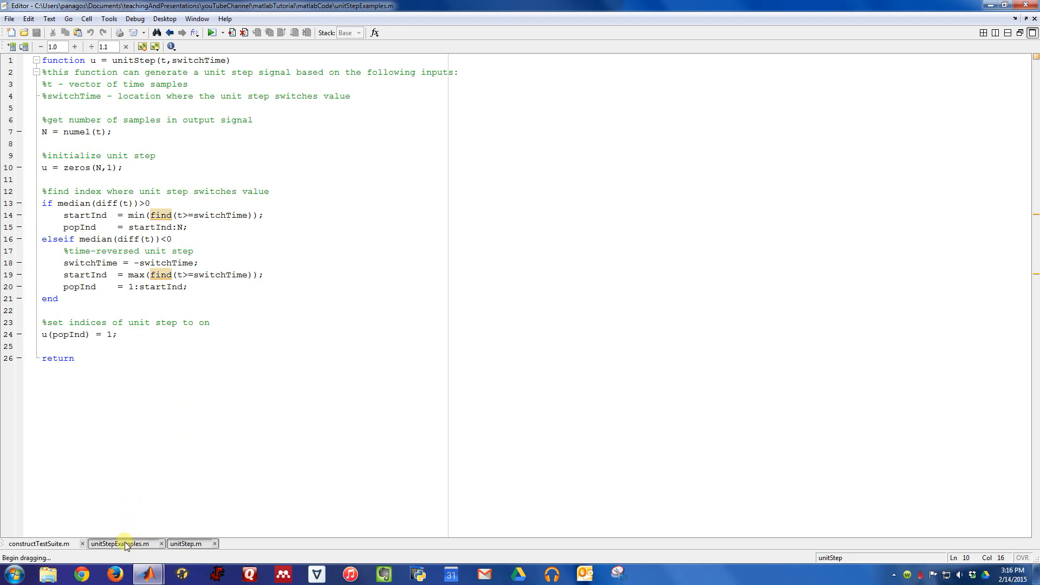
Return to unitStepExamples and step past the u2 and u3 assignments to the u4 line
left_click(121, 544)
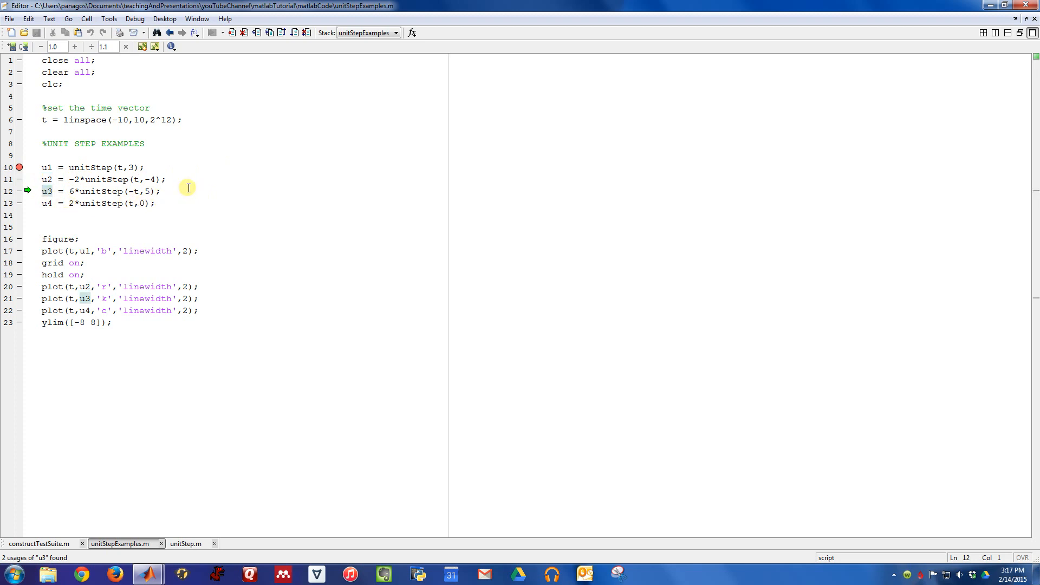
mouse_move(196, 197)
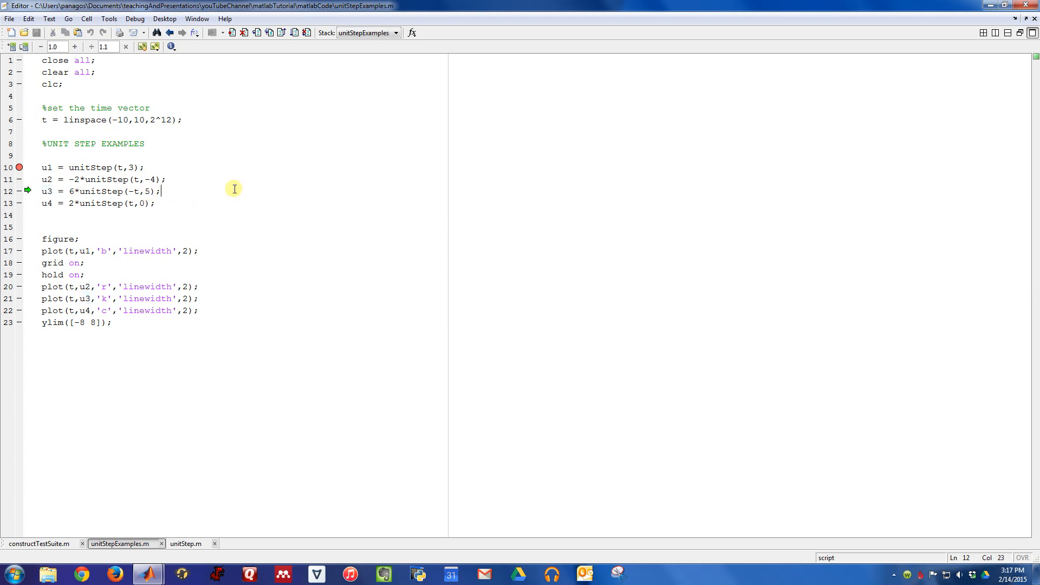
mouse_move(123, 172)
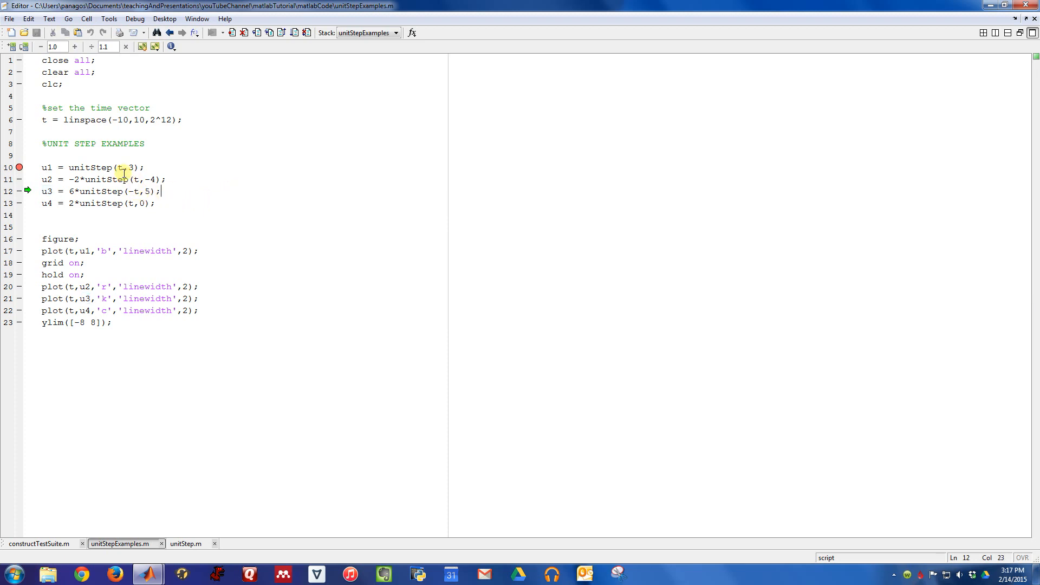
mouse_move(122, 168)
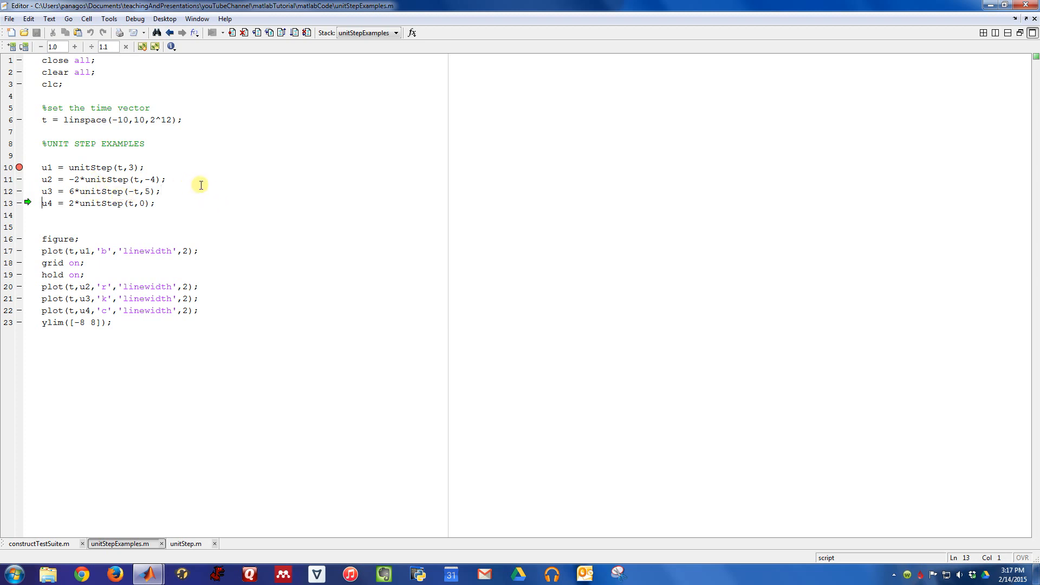
double_click(47, 203)
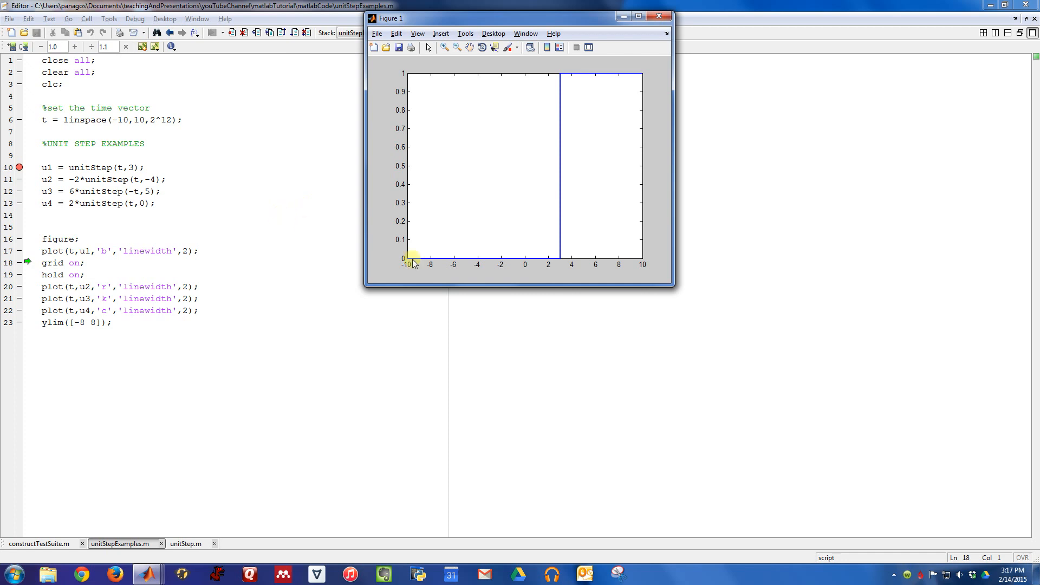
mouse_move(561, 123)
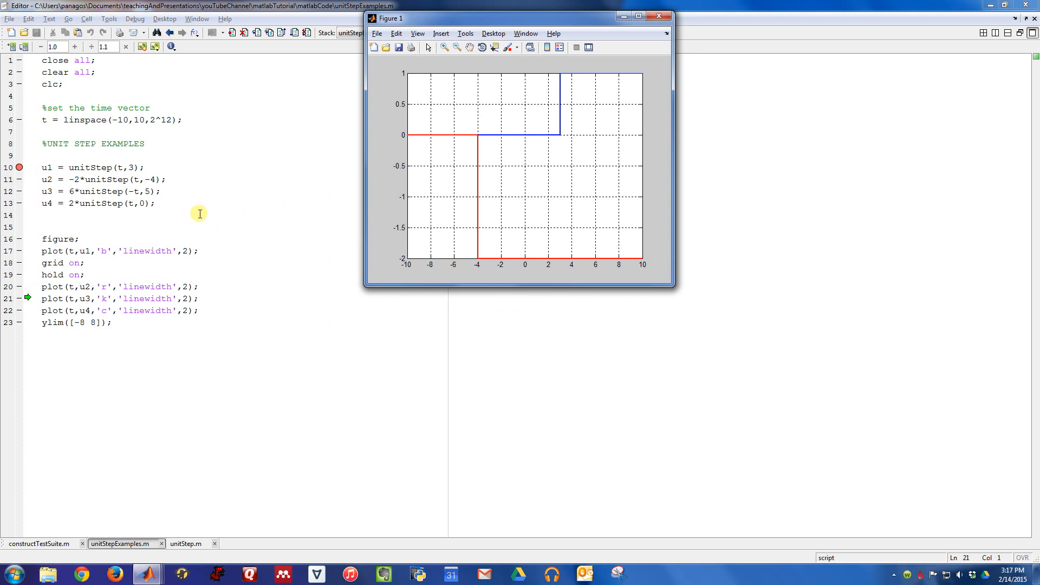
mouse_move(179, 178)
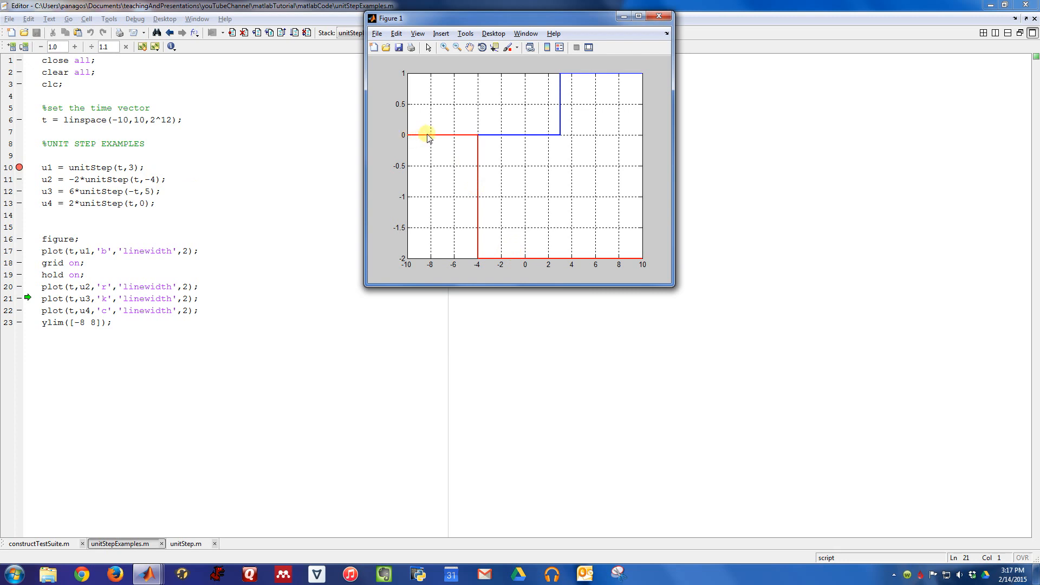
mouse_move(287, 257)
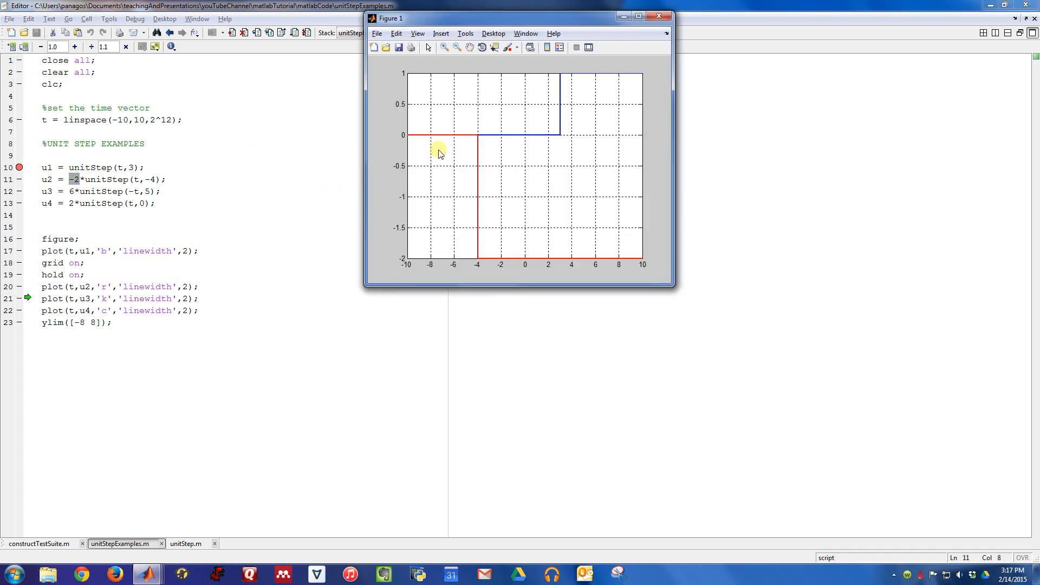
Step over the figure, plot u1, grid on, hold on and u2 plot lines, then refocus the Editor
left_click(658, 15)
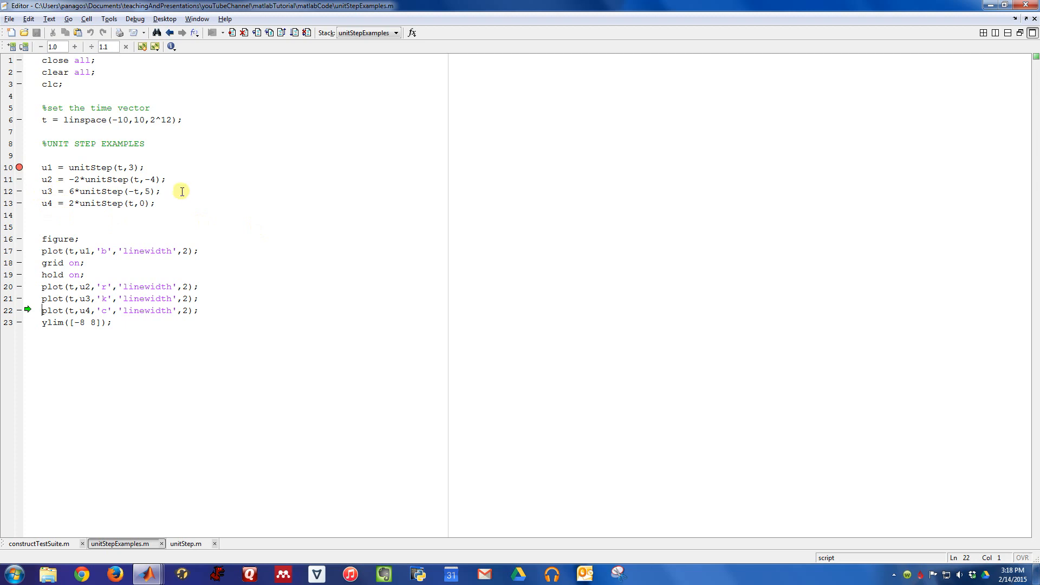
mouse_move(175, 193)
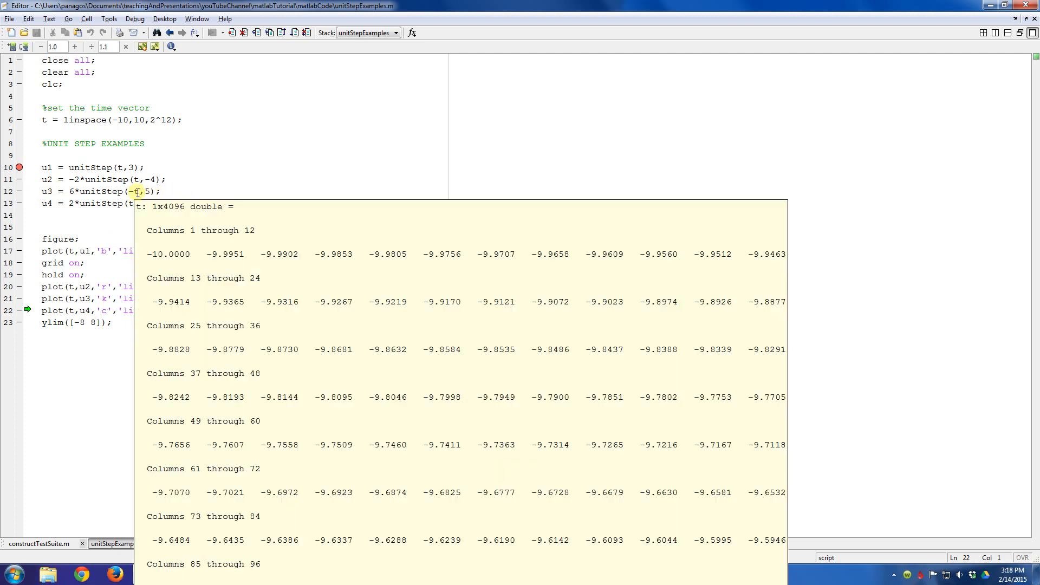
Dismiss the t datatip and step over the u3 and u4 plots, pausing before ylim
key("f5")
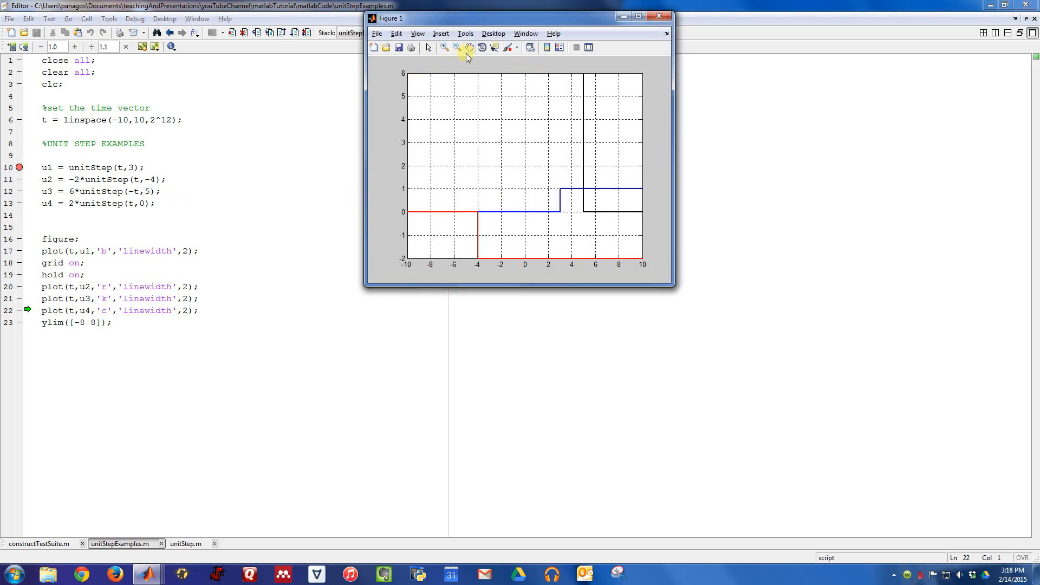
mouse_move(469, 47)
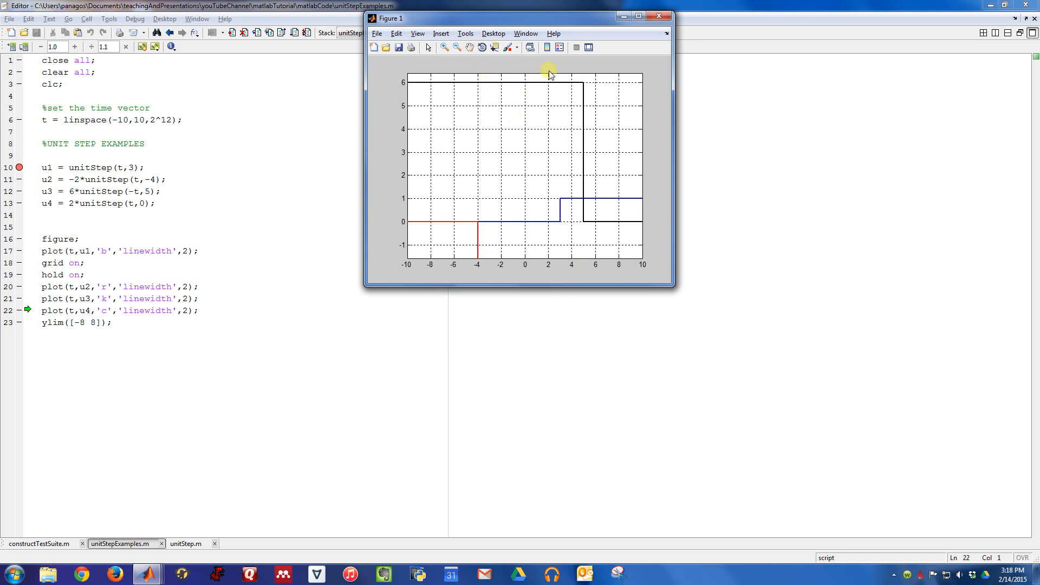
mouse_move(335, 146)
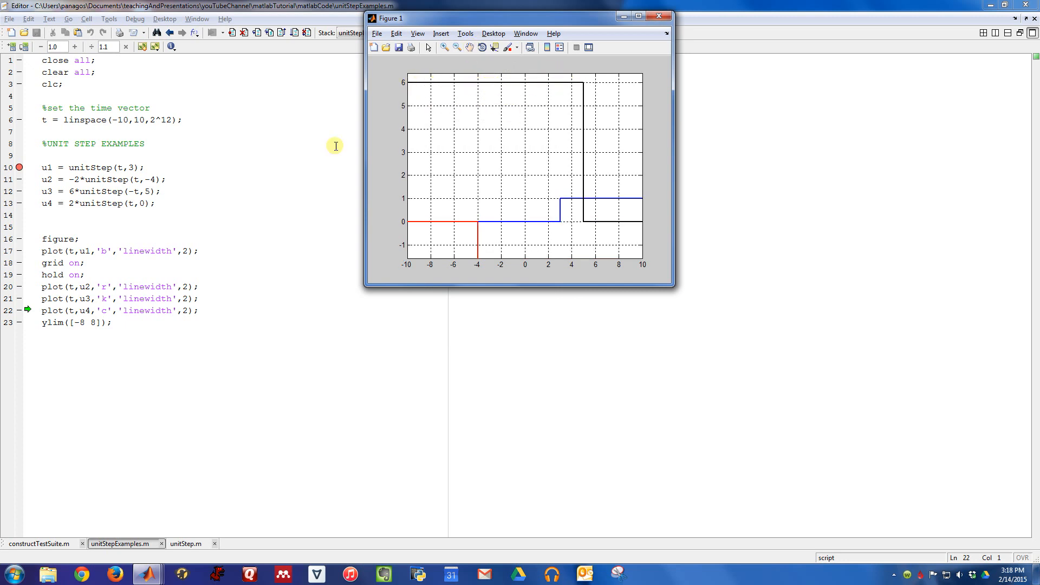
mouse_move(426, 108)
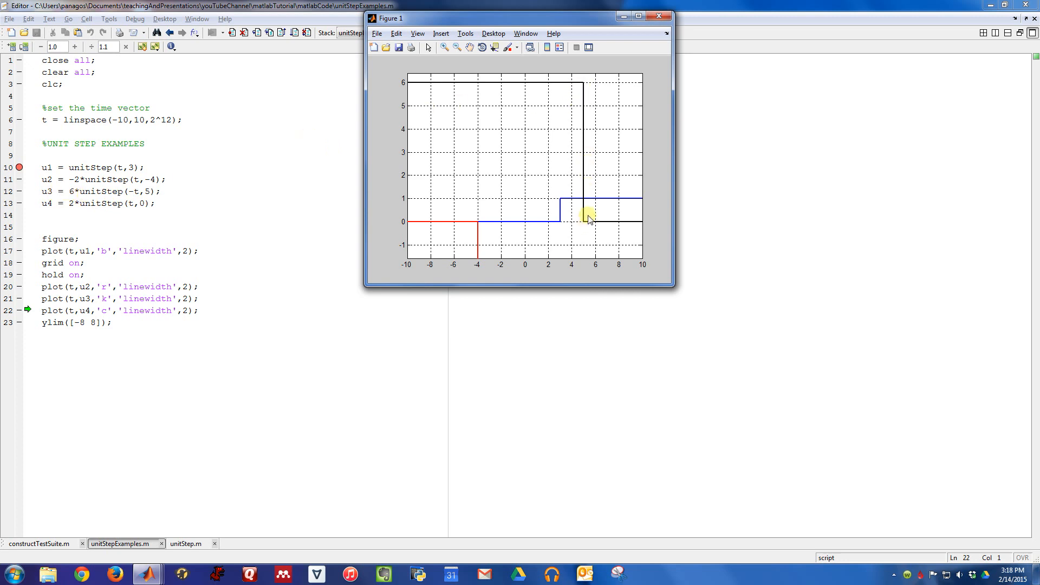
left_click(657, 16)
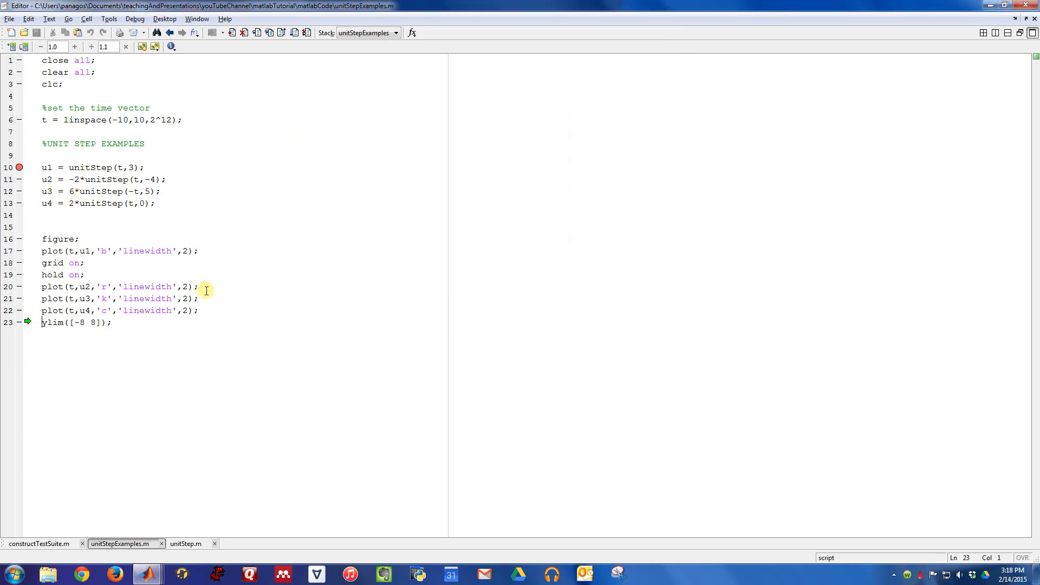
mouse_move(323, 242)
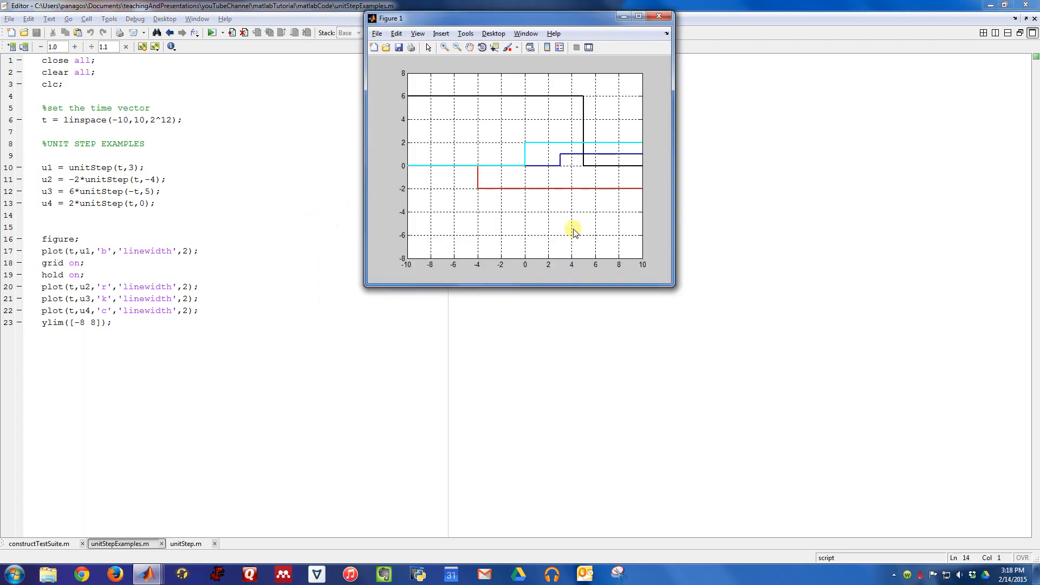
mouse_move(604, 251)
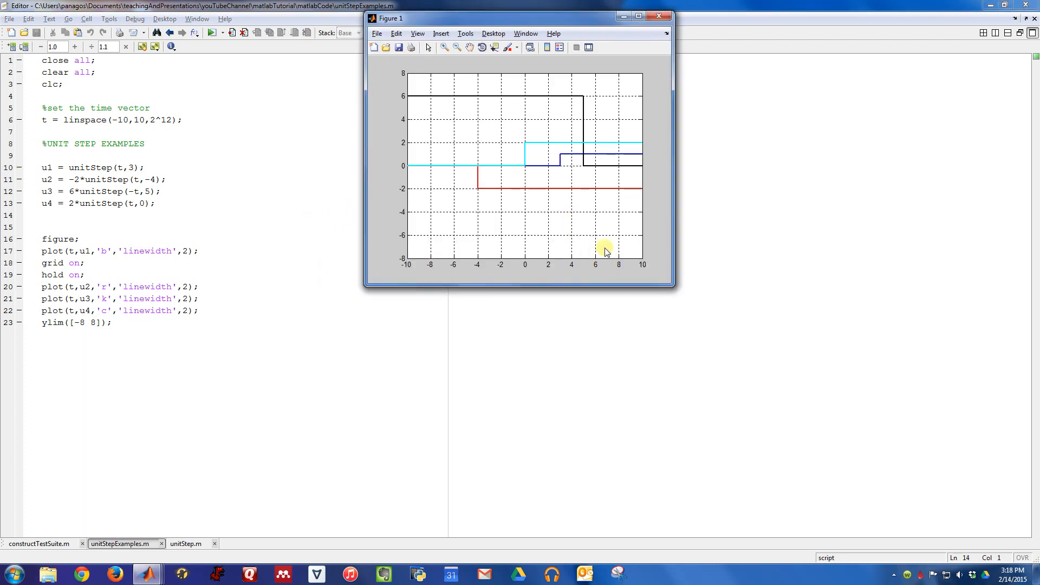
mouse_move(417, 236)
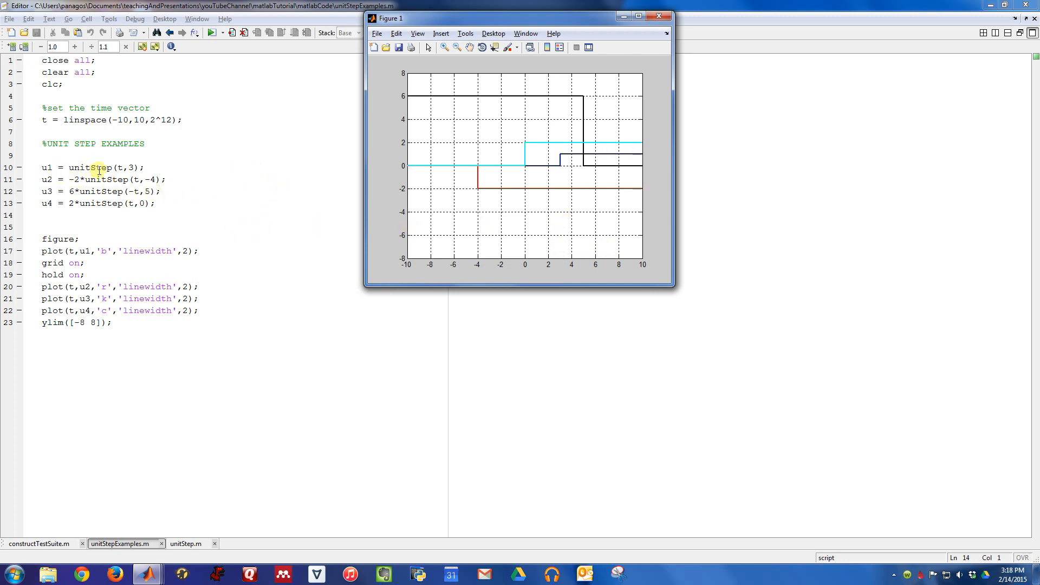
Continue to the script's end so all four steps show with y-limits -8 to 8
left_click(658, 16)
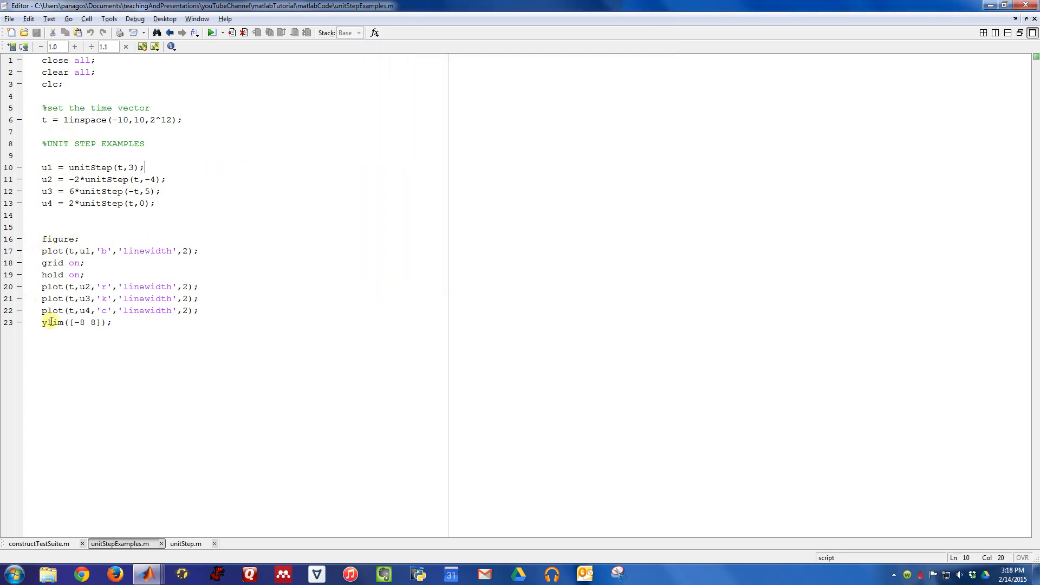
key("F5")
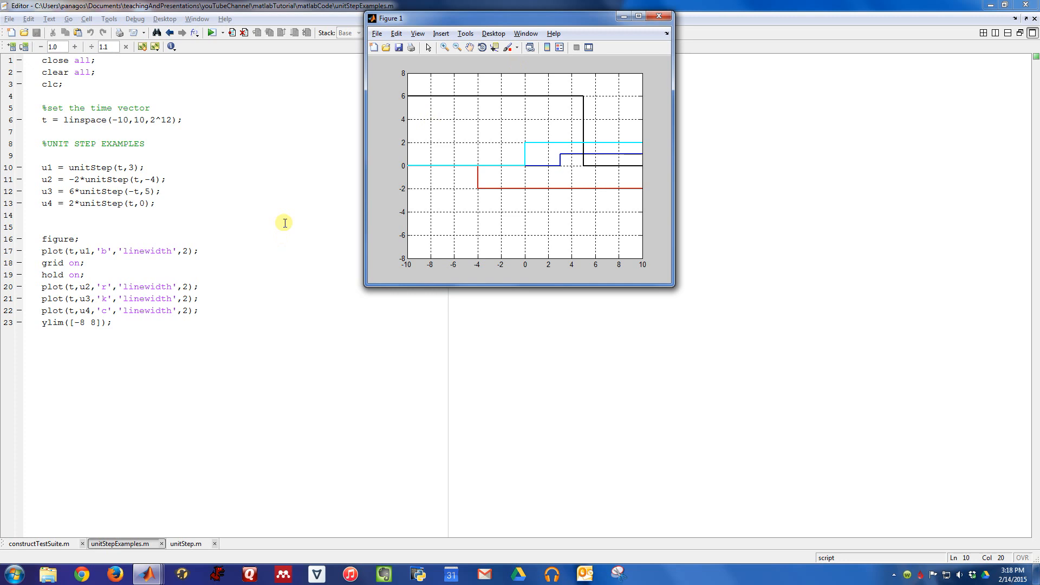
mouse_move(282, 217)
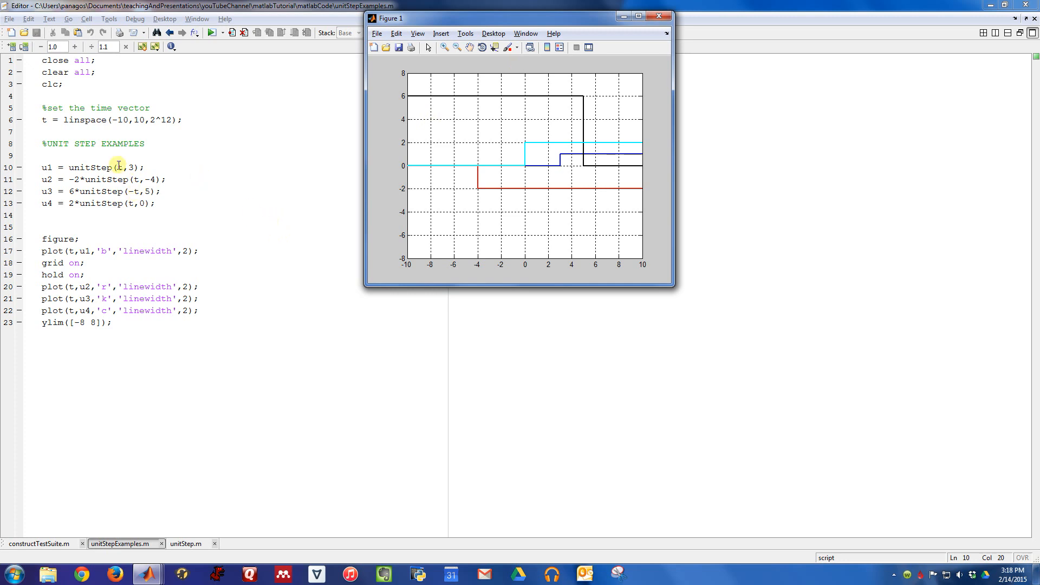
mouse_move(256, 183)
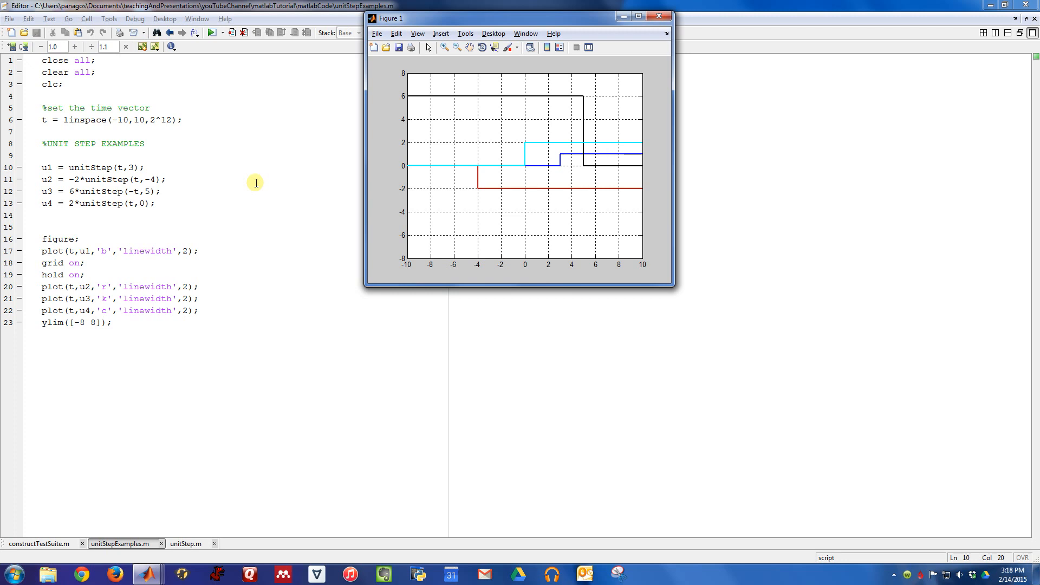